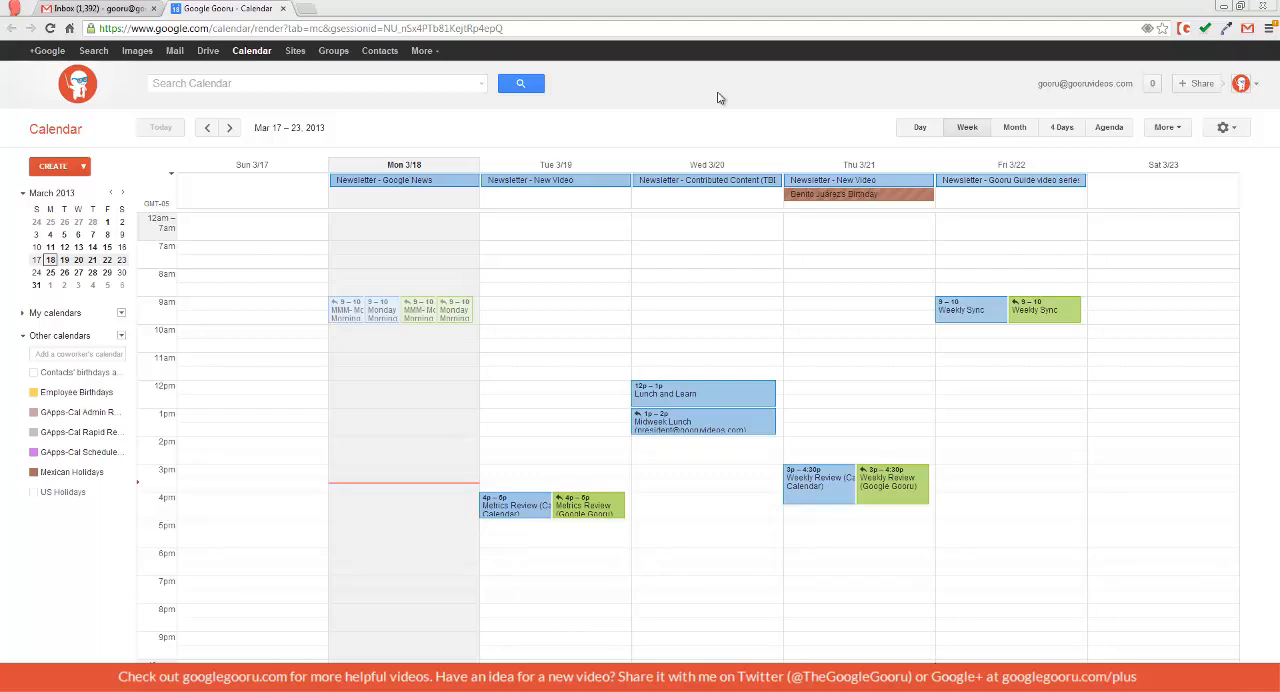
{"action": "mouse_move", "coordinate": [709, 536]}
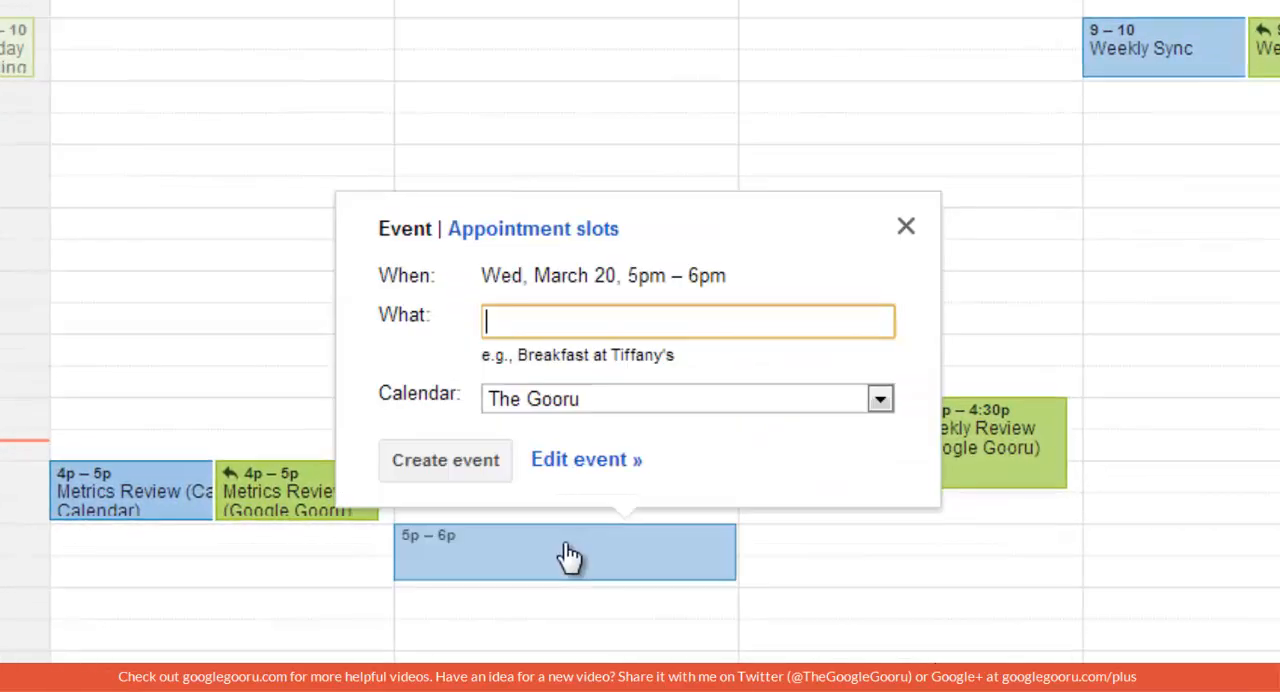
{"action": "mouse_move", "coordinate": [533, 230]}
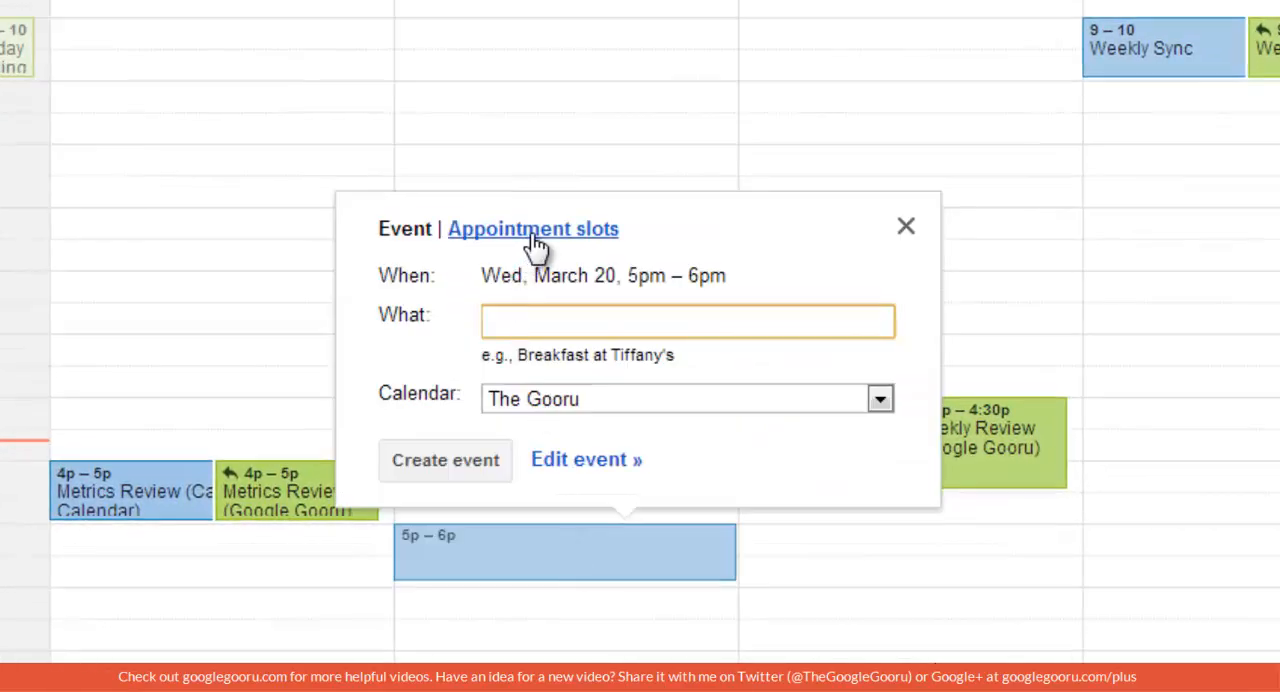
Switch the Wed March 20 5pm quick-create to 30-minute appointment slots
{"action": "left_click", "coordinate": [533, 229]}
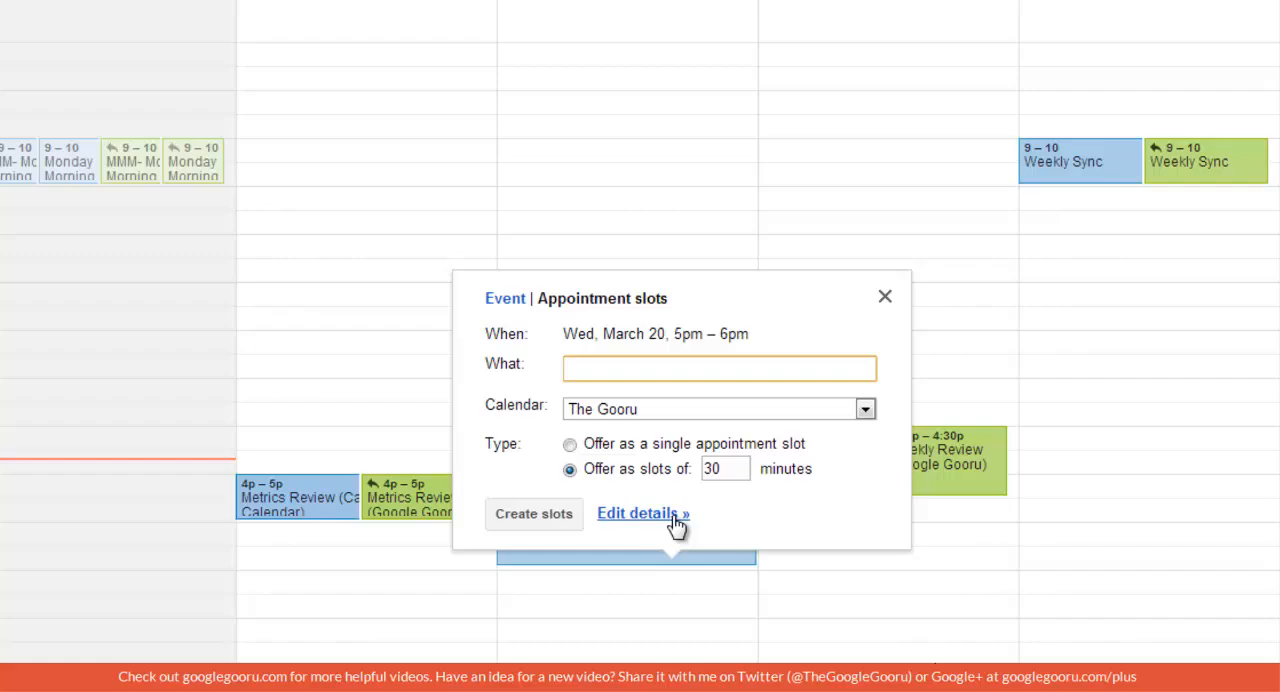
Title the block 'Office Hours', end it at 7:00pm, and keep 30-minute slots
{"action": "left_click", "coordinate": [638, 513]}
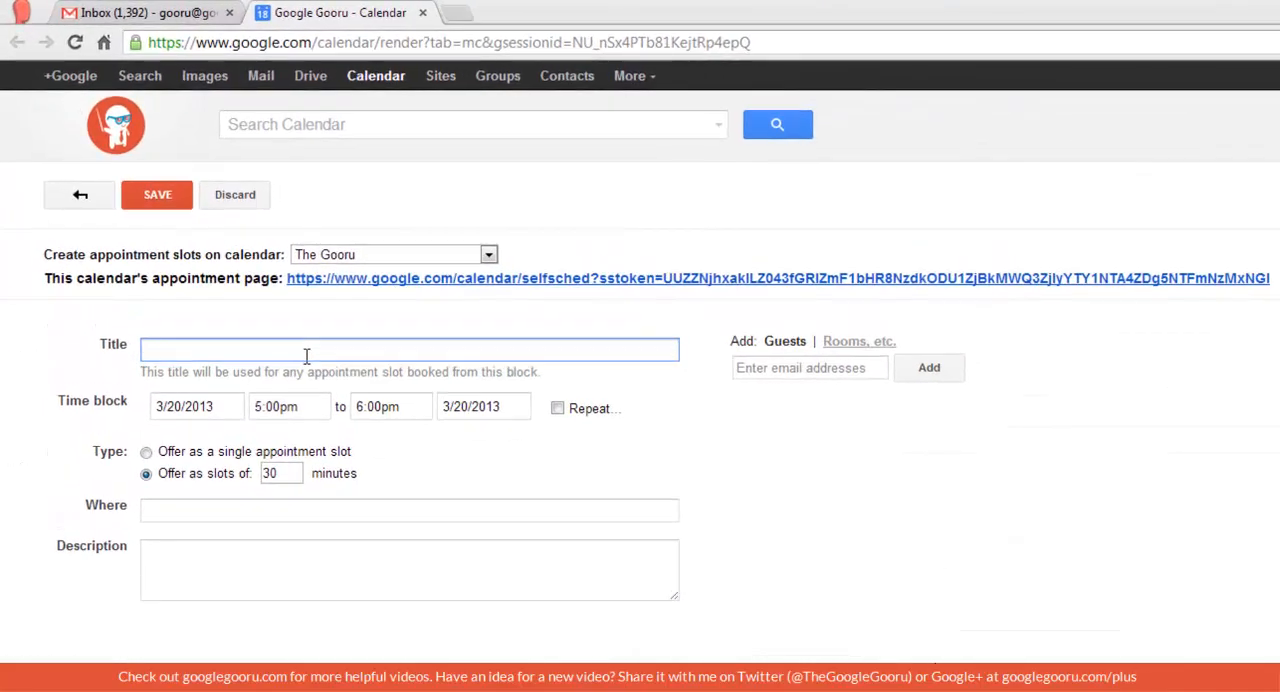
{"action": "type", "text": "Office H"}
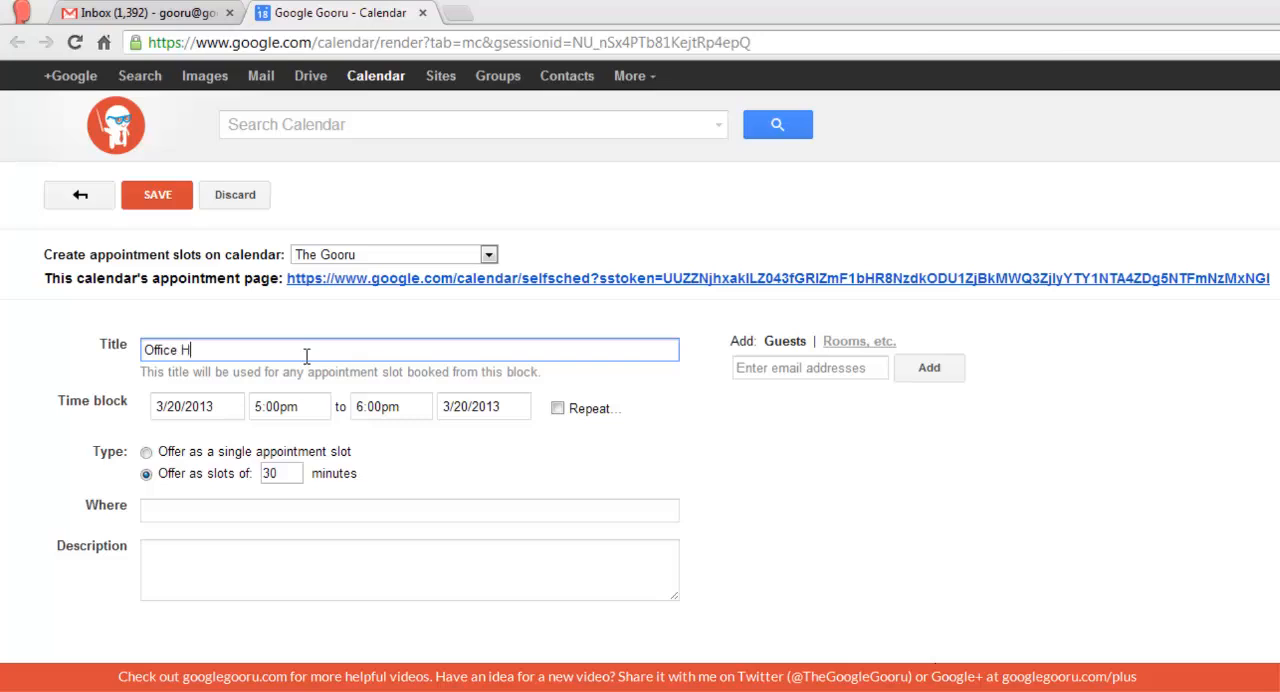
{"action": "type", "text": "ours"}
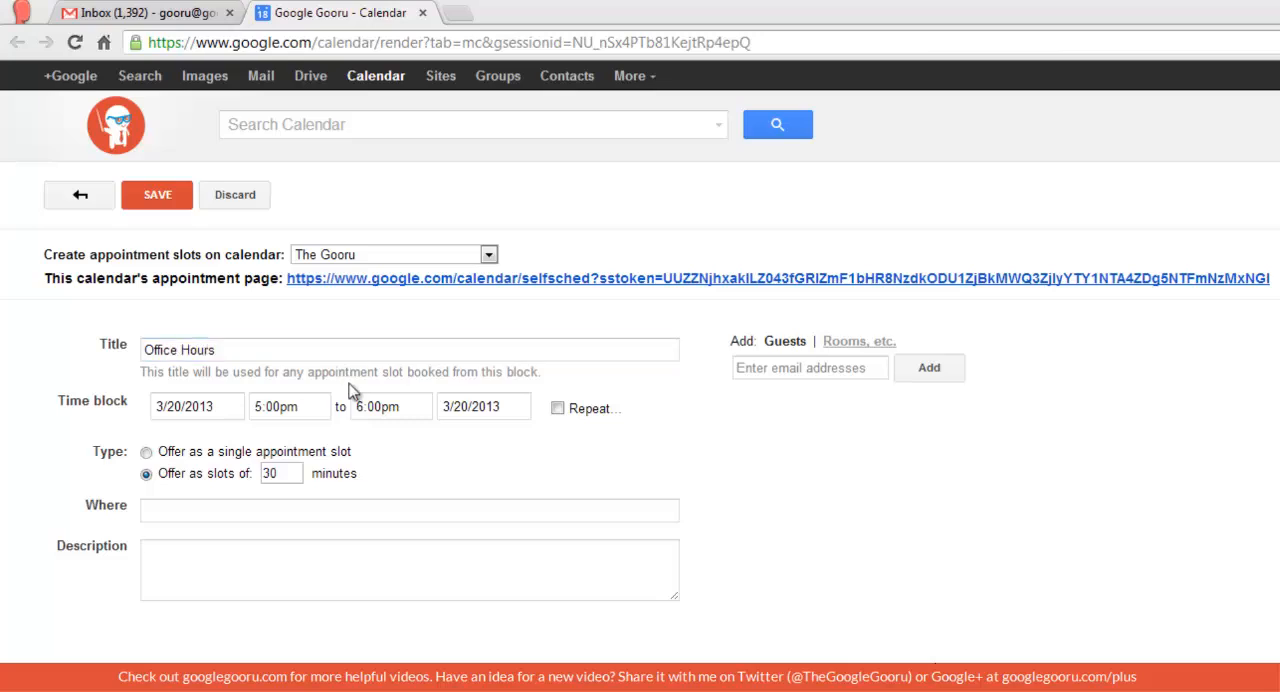
{"action": "left_click", "coordinate": [390, 406]}
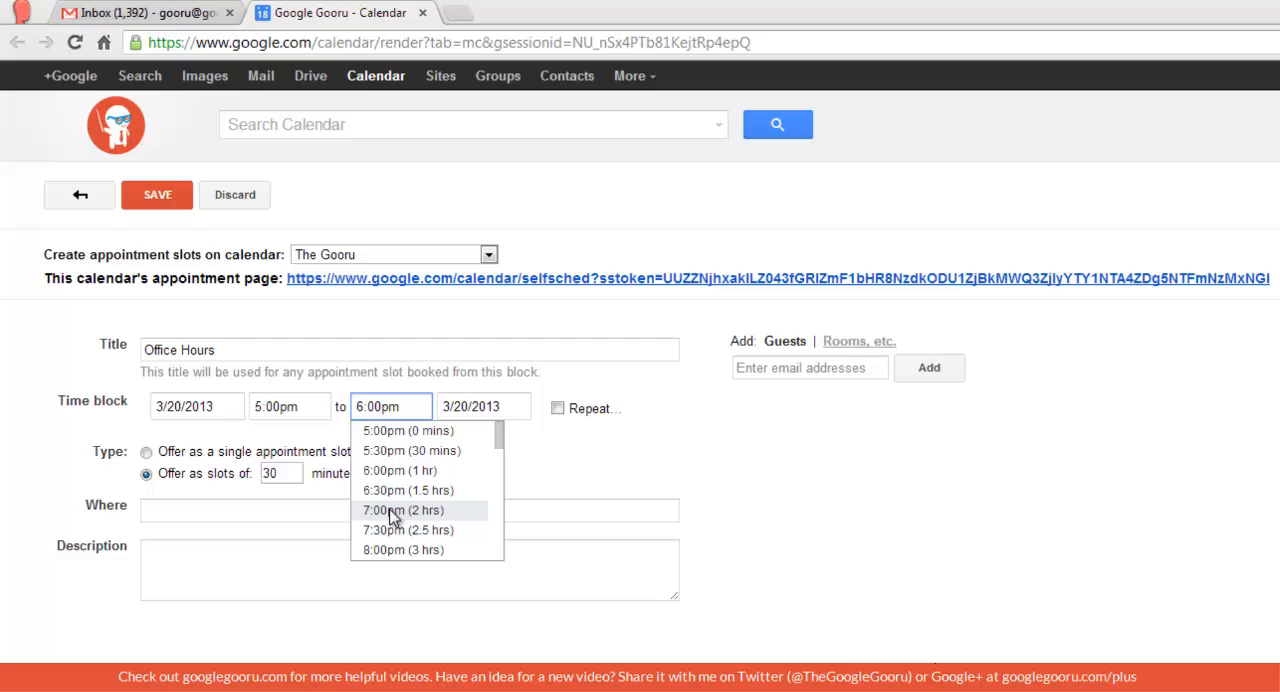
{"action": "left_click", "coordinate": [402, 510]}
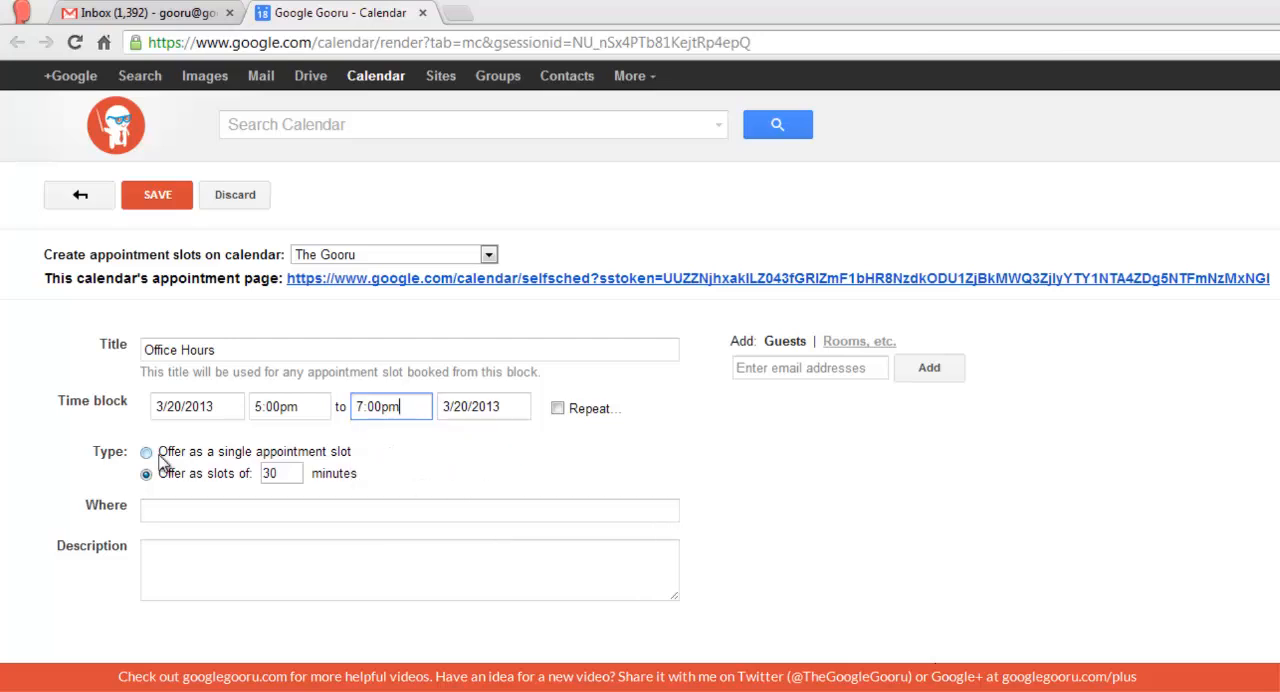
{"action": "left_click", "coordinate": [146, 451]}
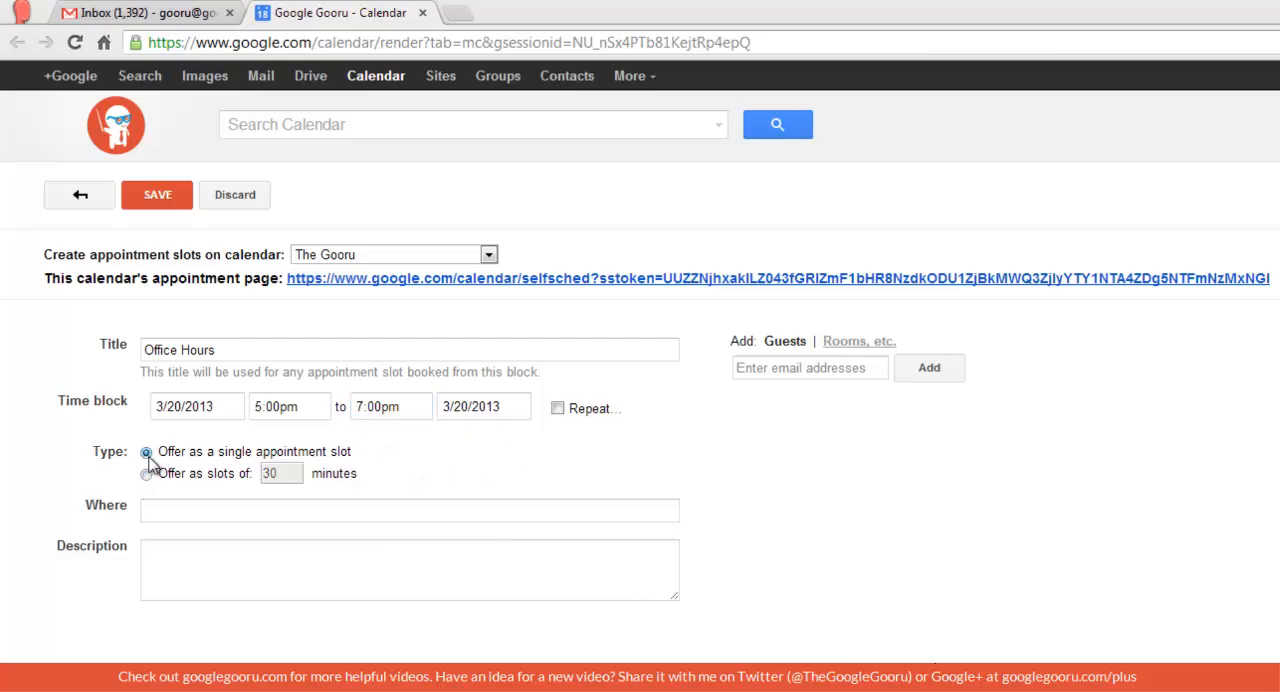
{"action": "left_click", "coordinate": [146, 473]}
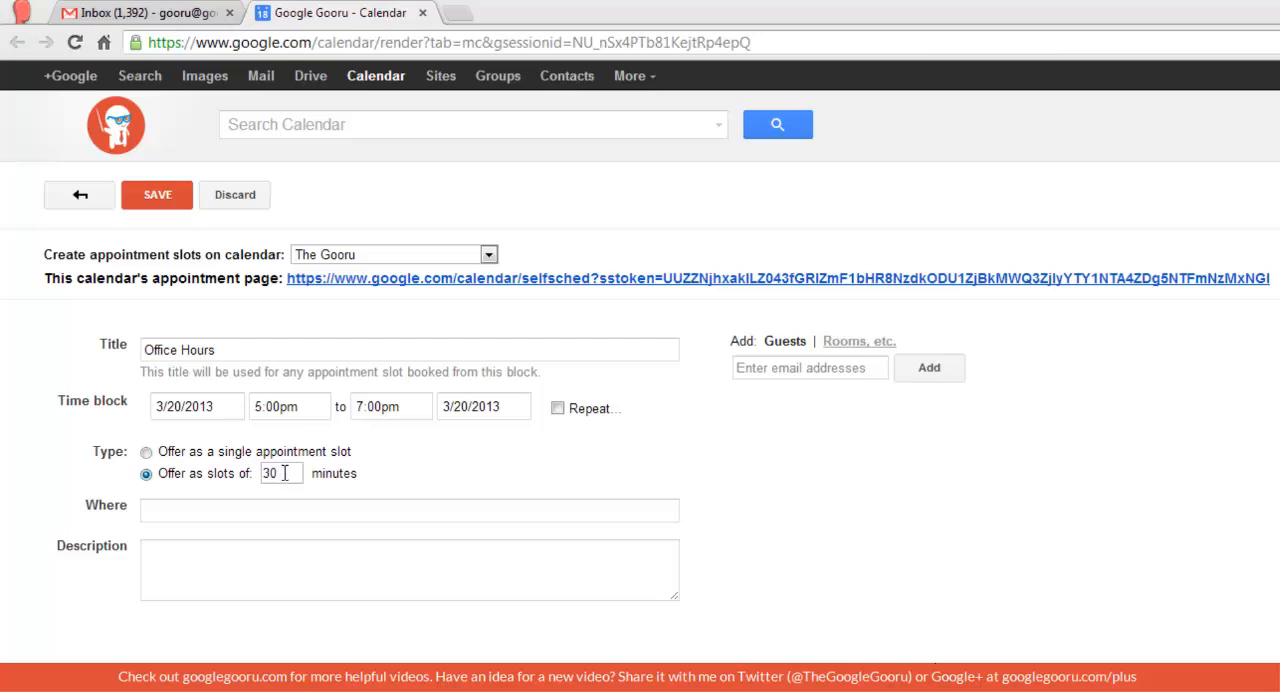
Enter 'The Gooru's office' as the Office Hours location
{"action": "left_click", "coordinate": [409, 510]}
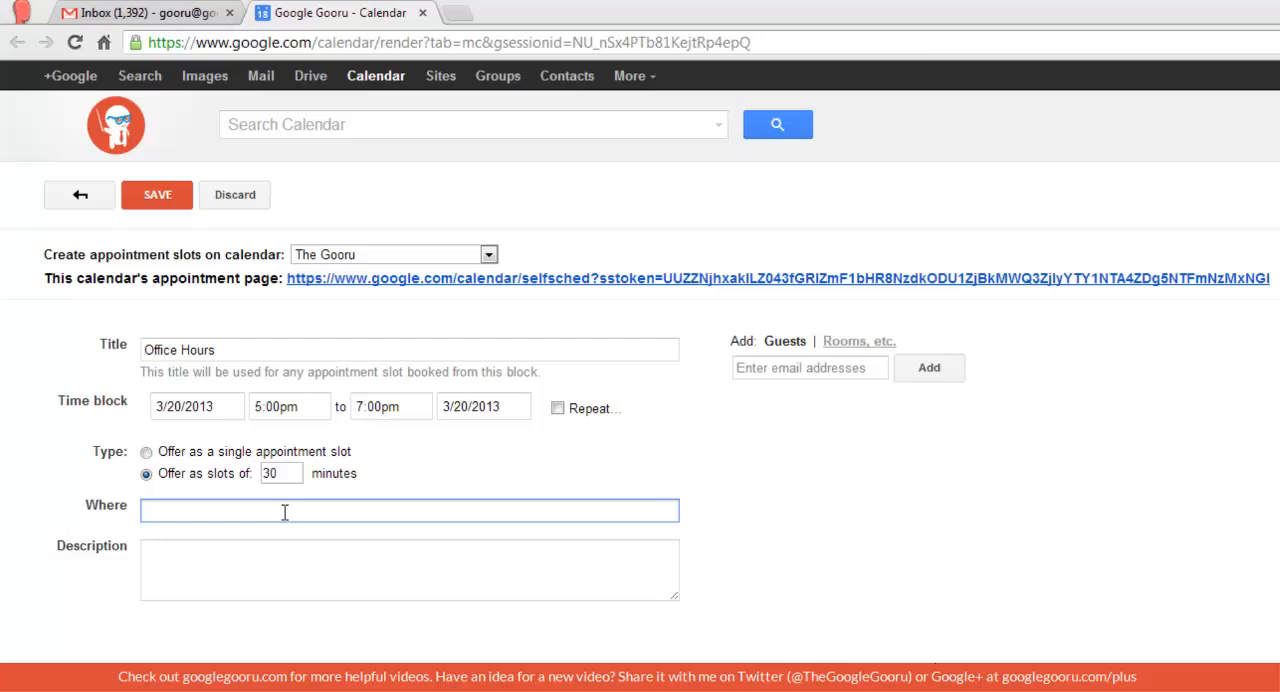
{"action": "type", "text": "The Gooru's"}
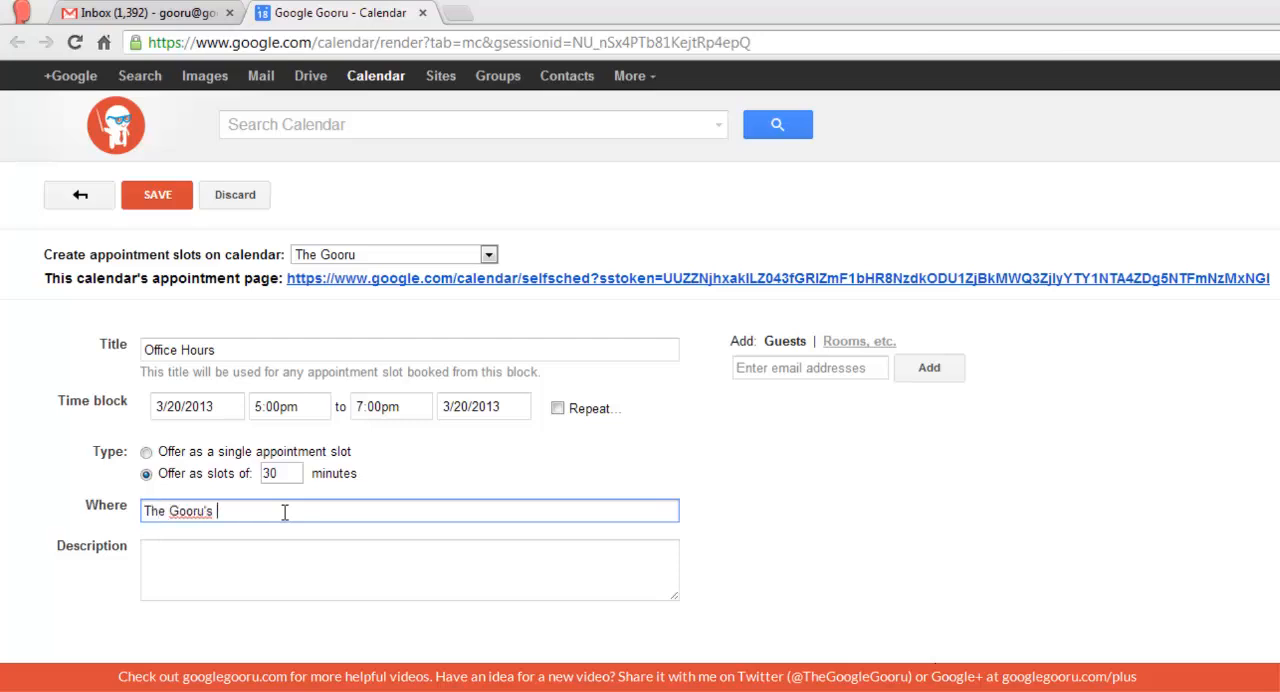
{"action": "left_click", "coordinate": [809, 367]}
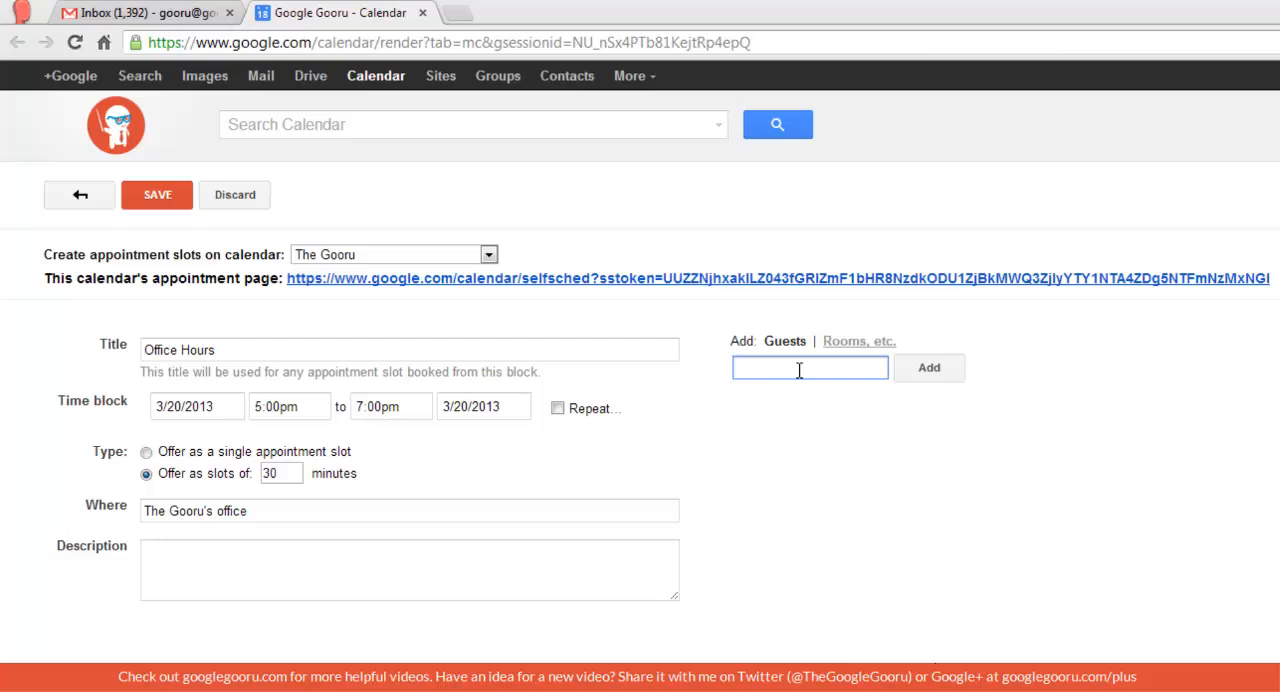
{"action": "mouse_move", "coordinate": [750, 295]}
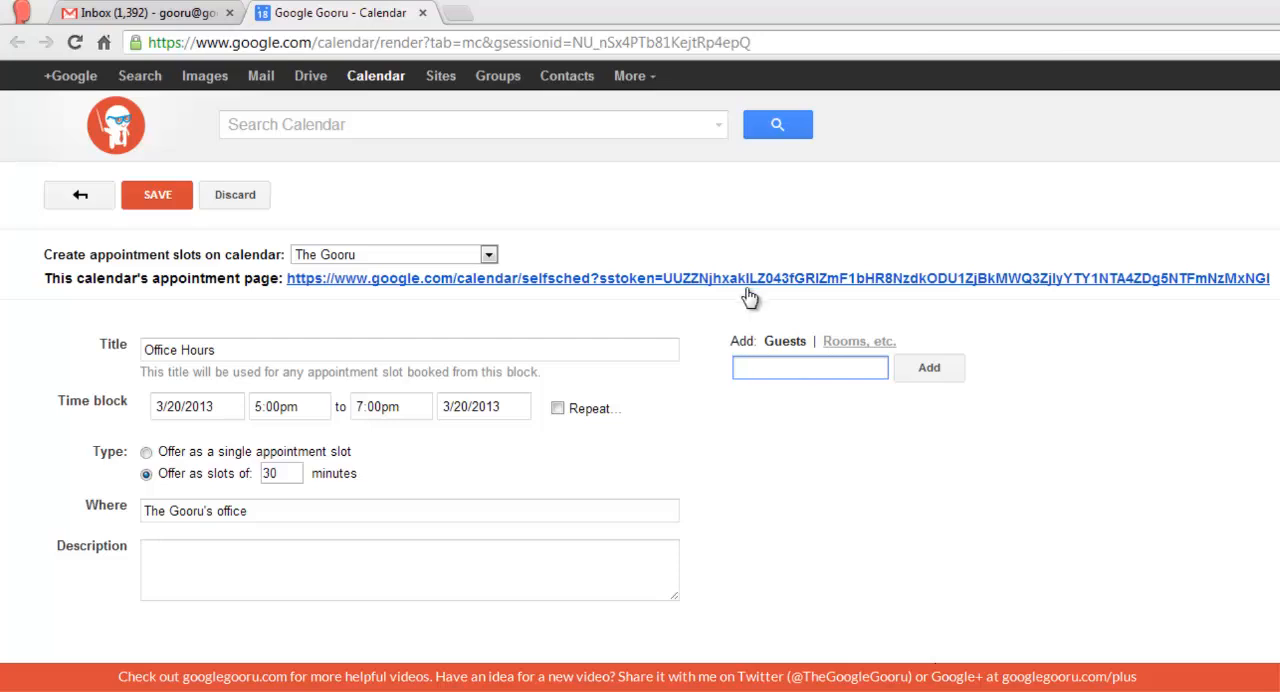
{"action": "left_click", "coordinate": [809, 367]}
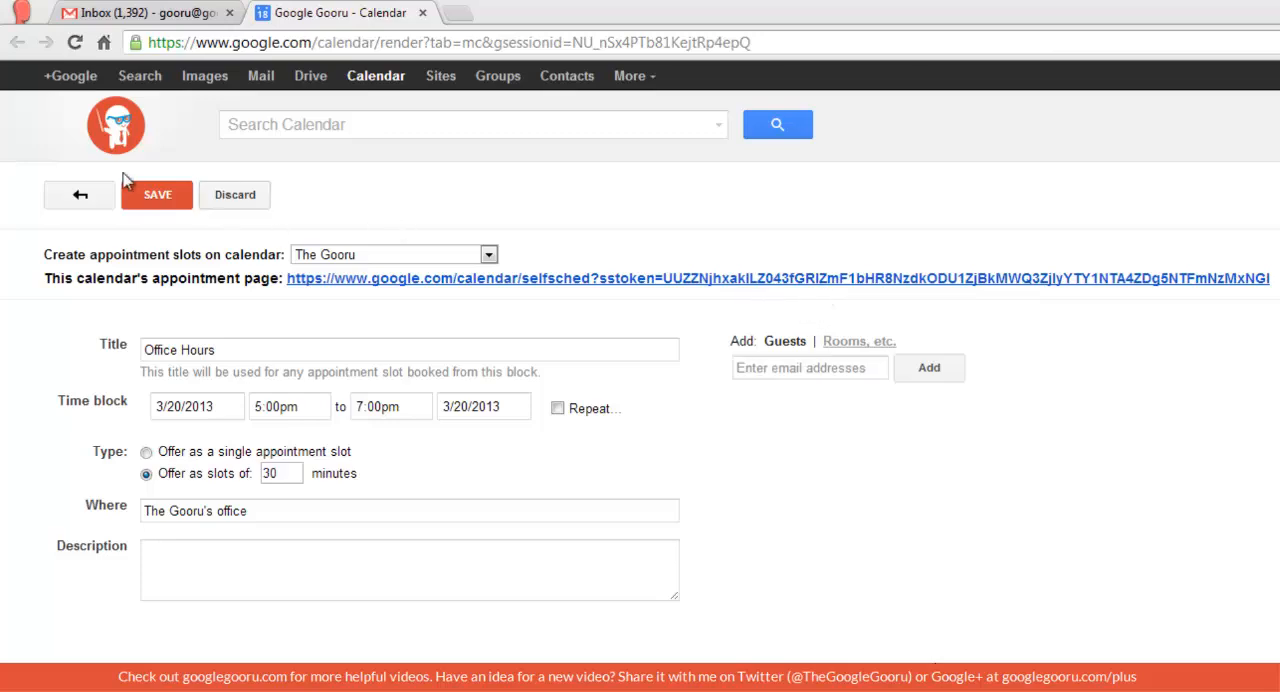
Save the Office Hours slots and reopen the block's details
{"action": "left_click", "coordinate": [156, 194]}
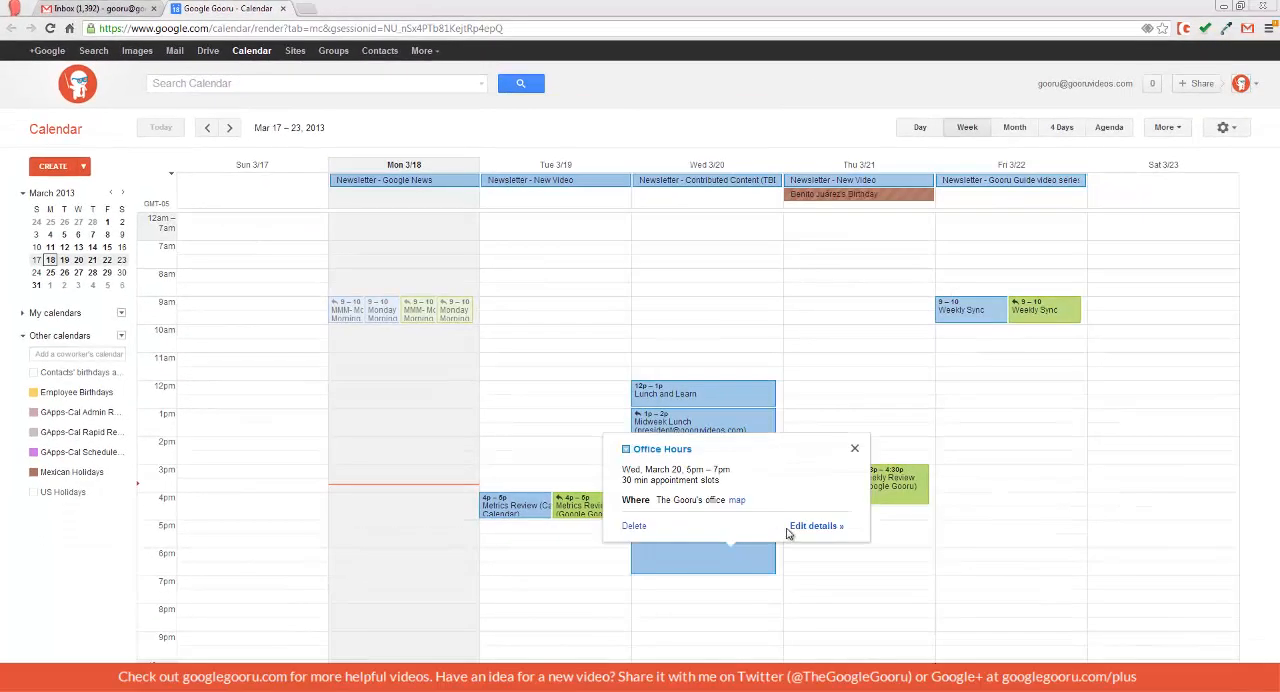
{"action": "left_click", "coordinate": [813, 525]}
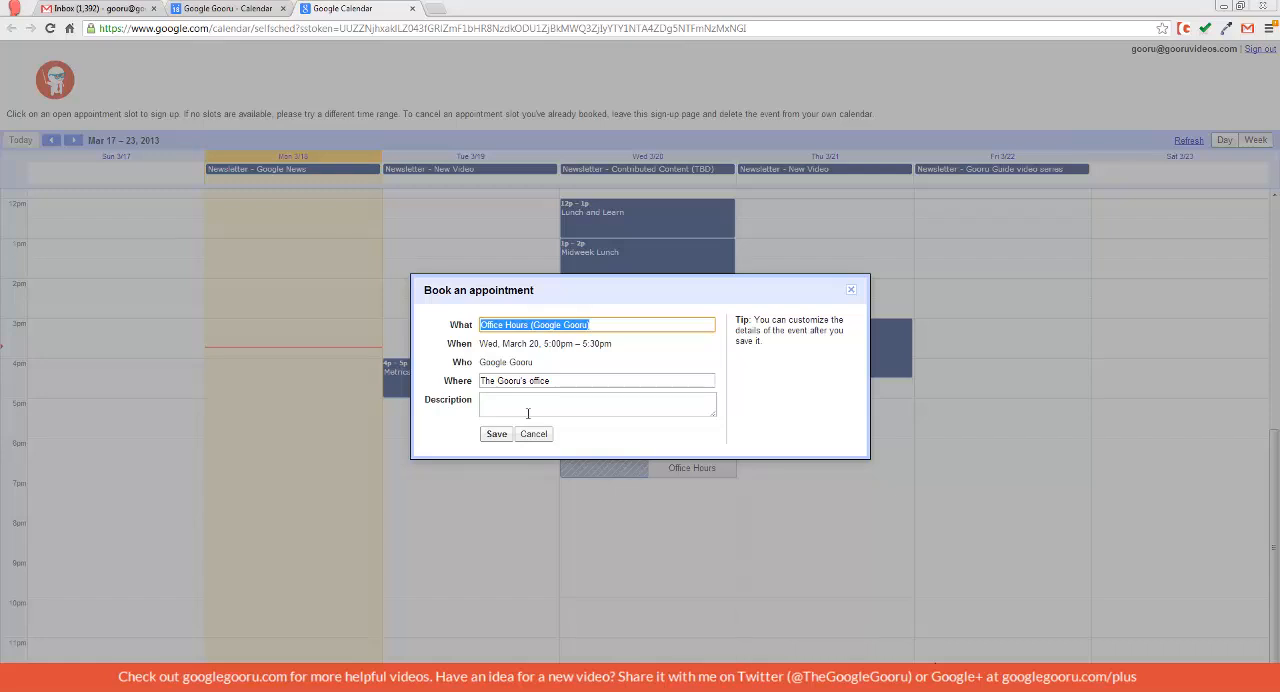
Cancel the booking form to return to the four open slots grid
{"action": "left_click", "coordinate": [533, 433]}
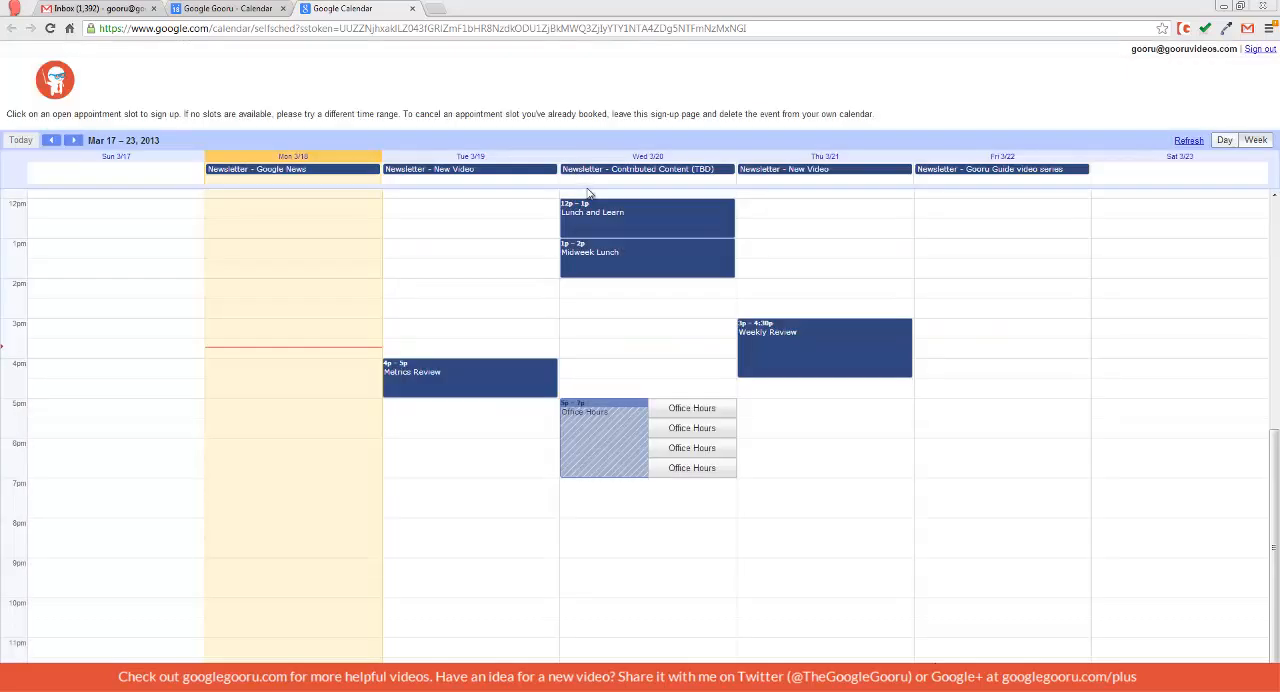